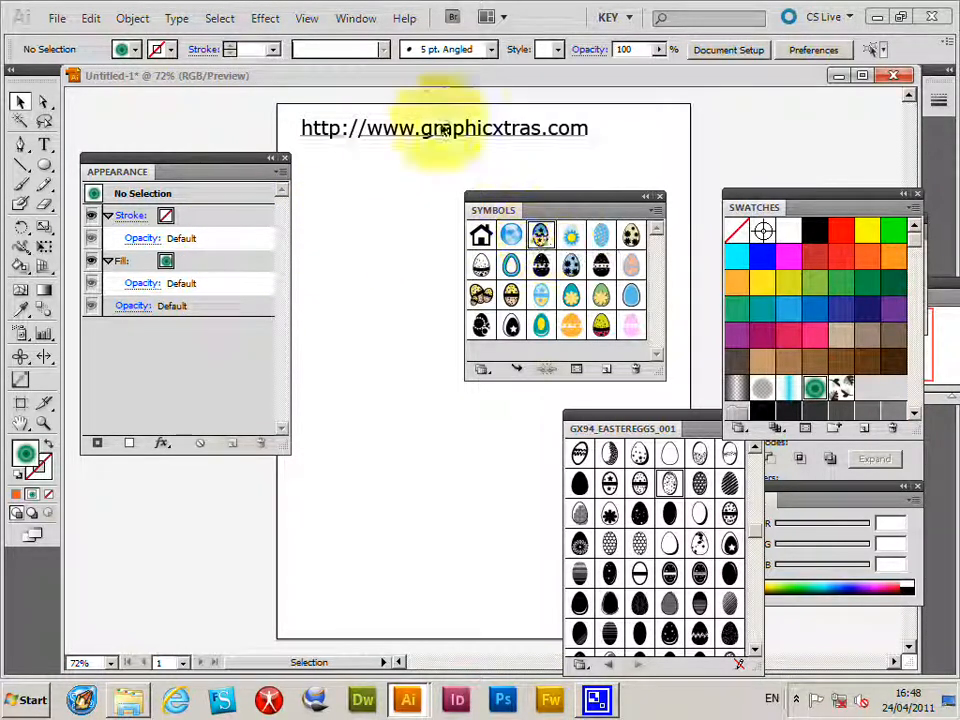
Place a starry egg from the GX94 Easter Eggs symbol library onto the artboard
left_click(356, 18)
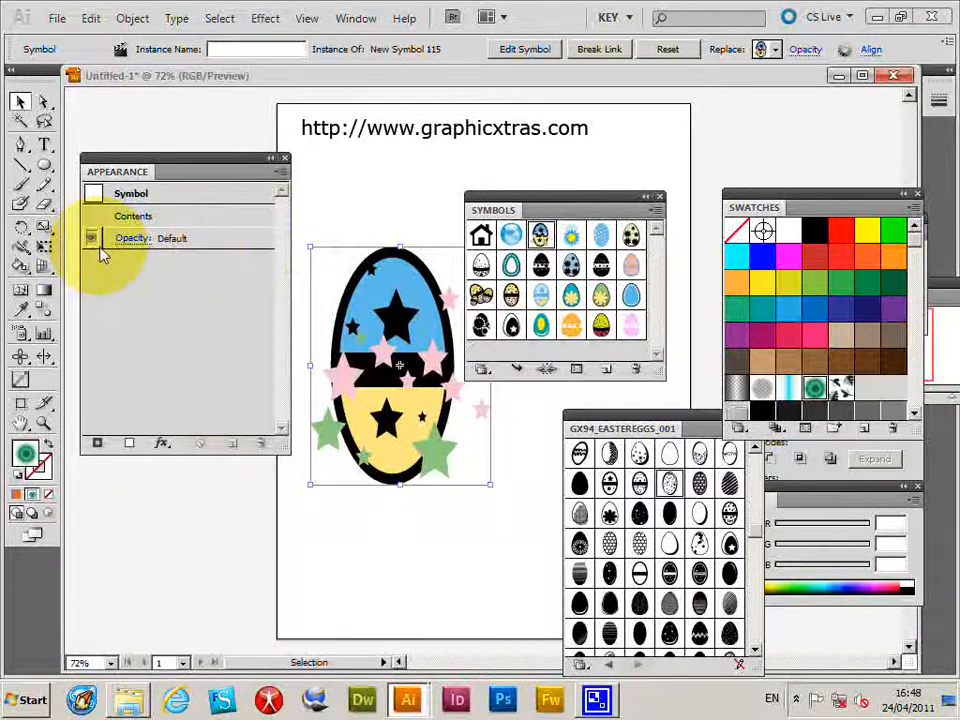
mouse_move(190, 292)
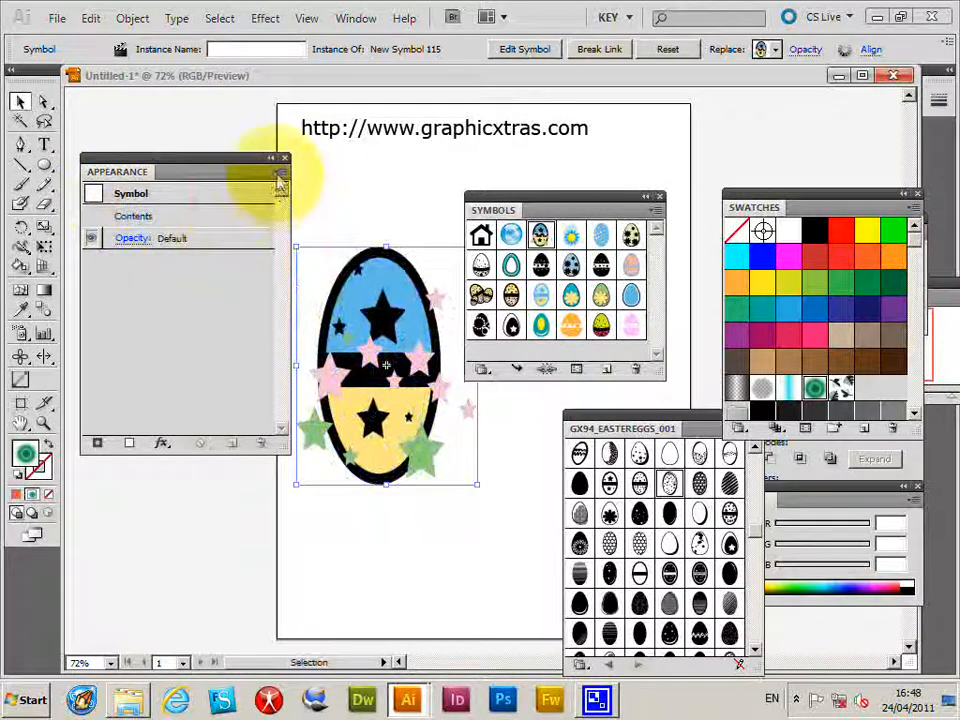
Add a new fill to the egg via the Appearance panel and colour it solid red
left_click(280, 172)
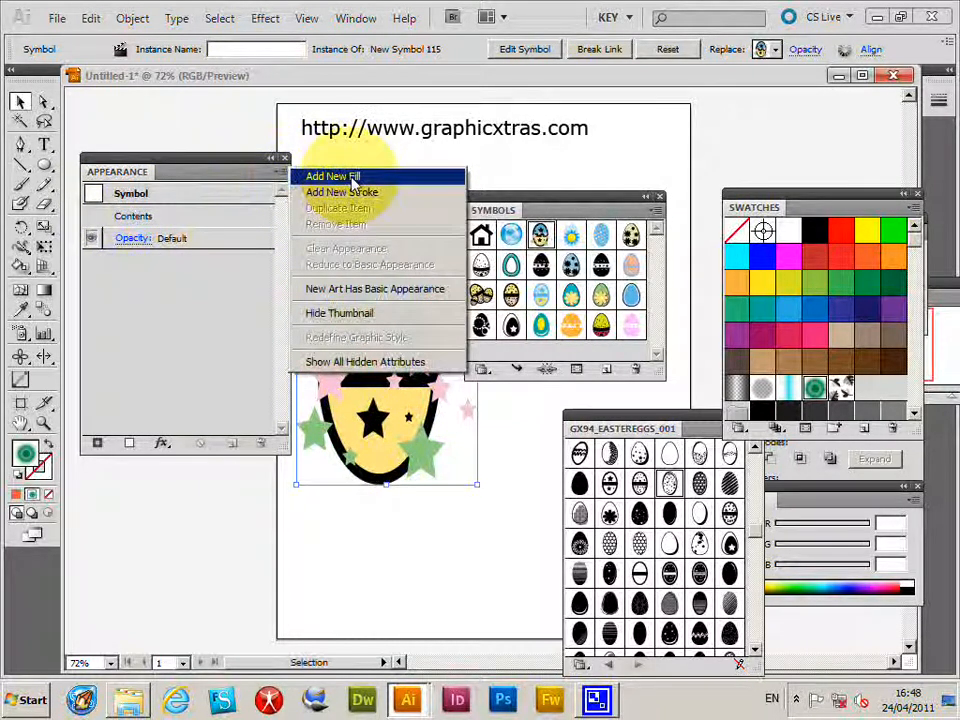
left_click(342, 192)
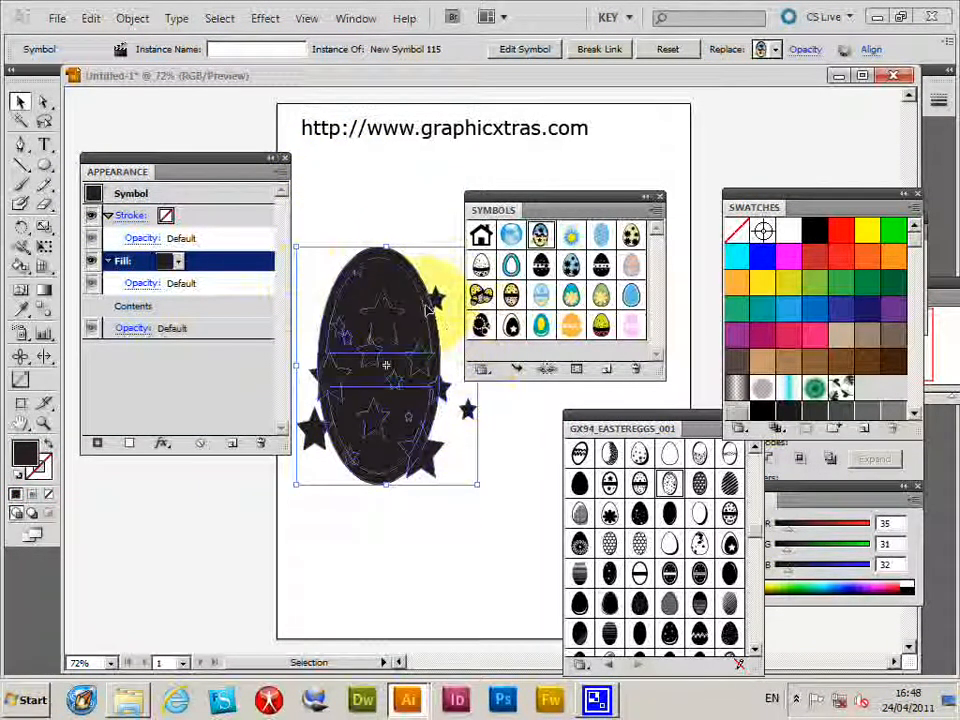
left_click(178, 260)
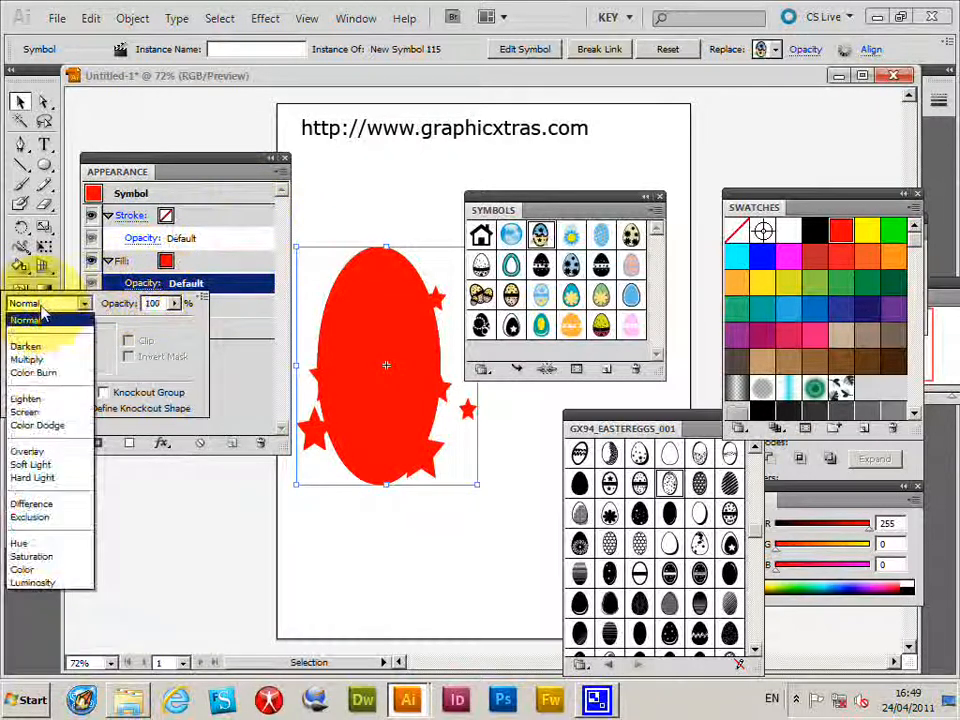
Set the red fill's blending mode to Difference so the egg pattern shows through recoloured
left_click(24, 346)
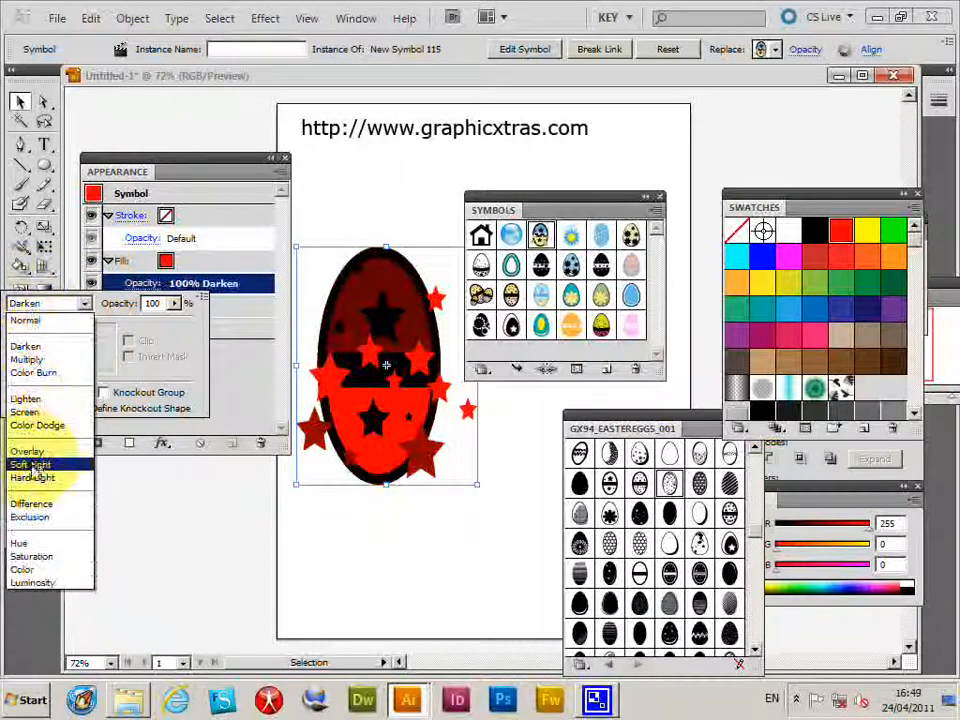
left_click(28, 452)
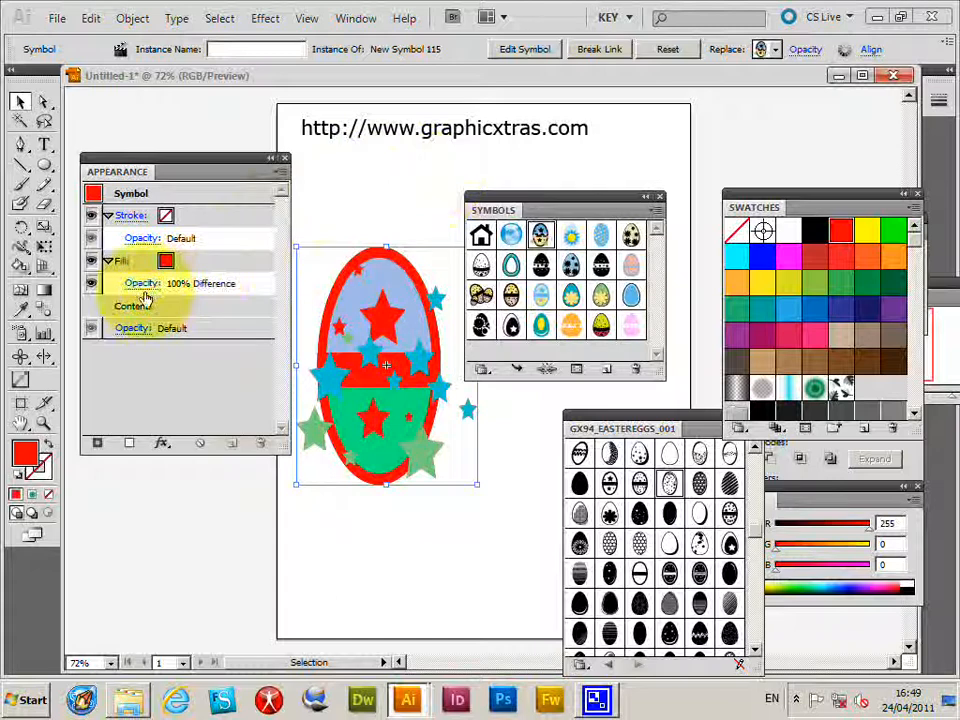
Give the egg's added stroke a black 5 pt weight from the Appearance panel
left_click(132, 216)
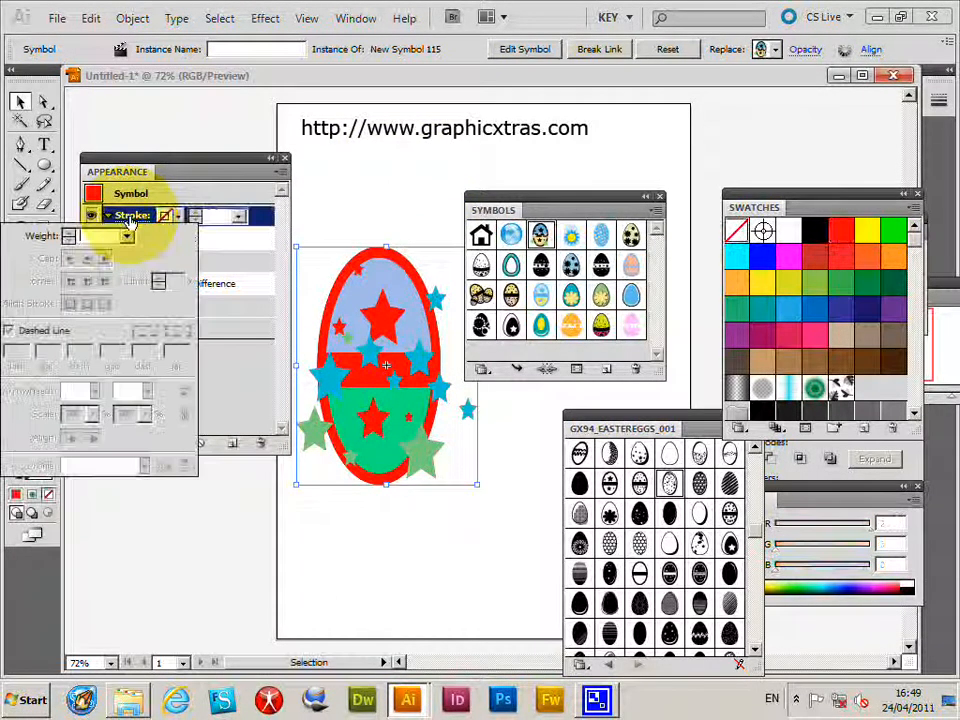
left_click(130, 236)
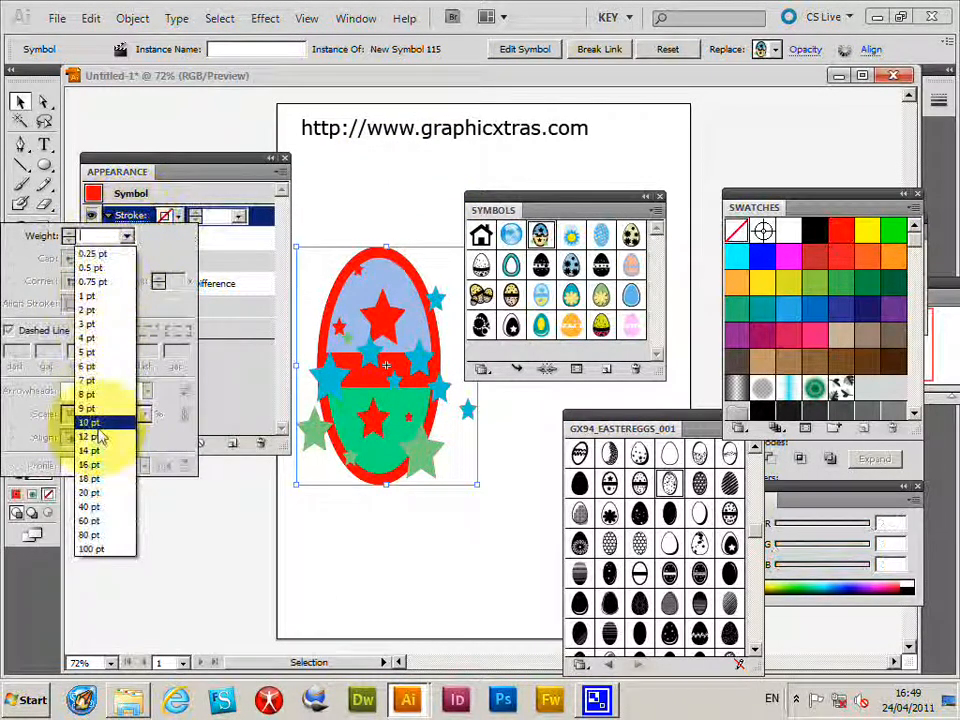
left_click(90, 420)
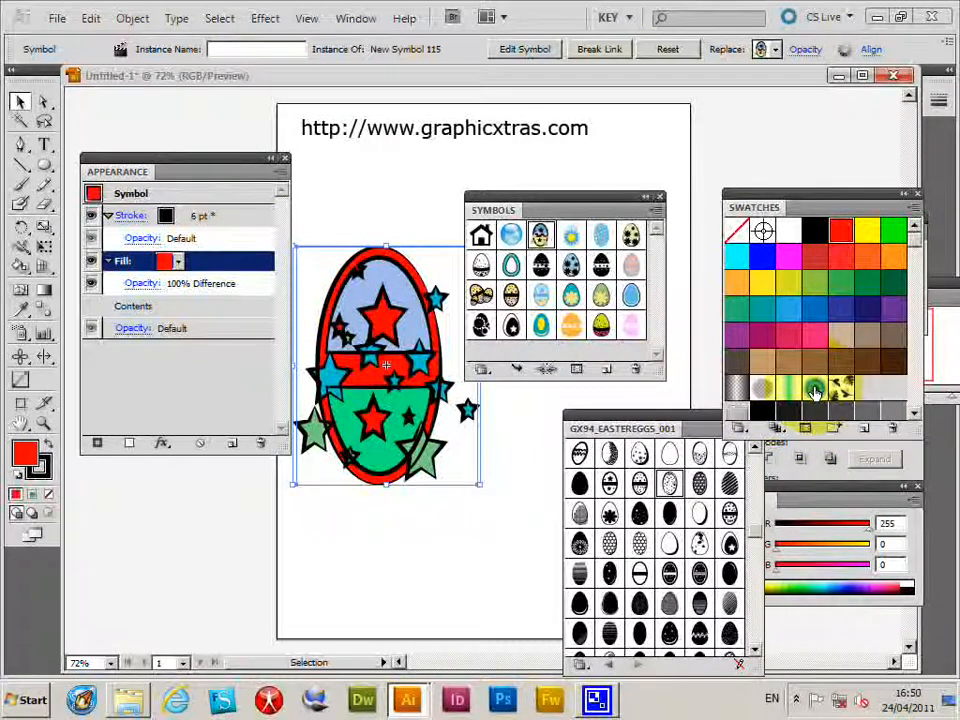
Swap the Difference-blended fill for gradient swatches, ending in teal, blue and purple tones
left_click(816, 390)
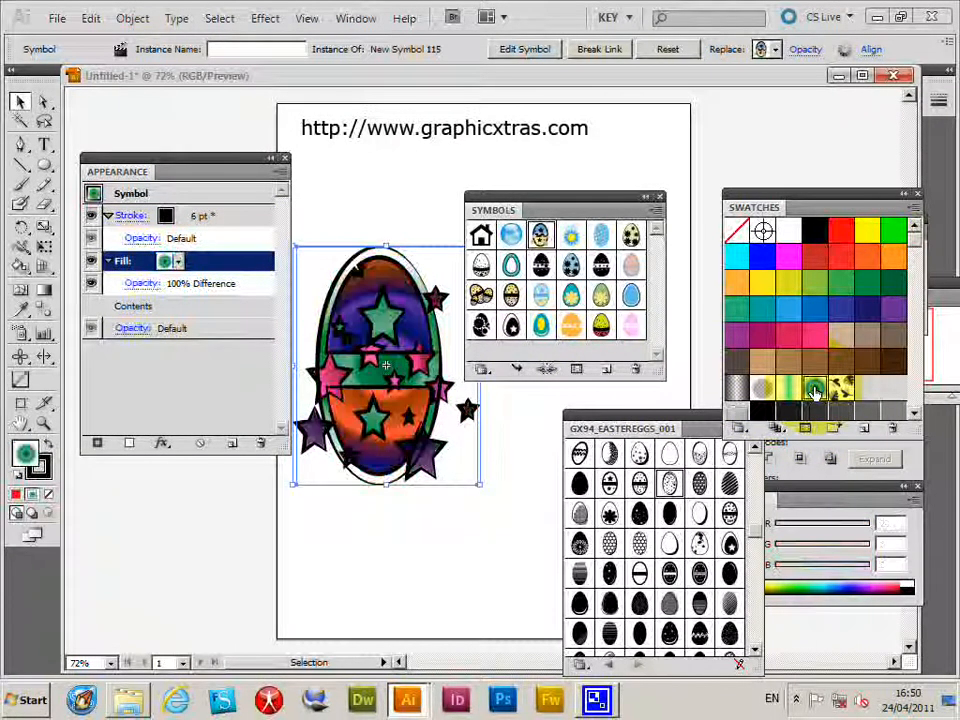
left_click(816, 390)
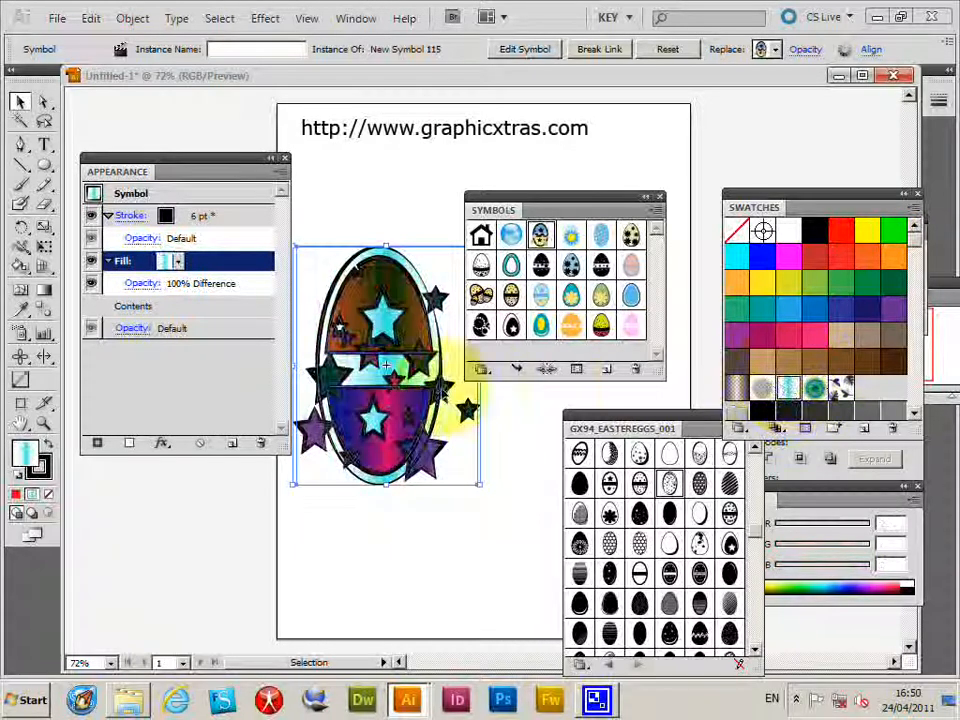